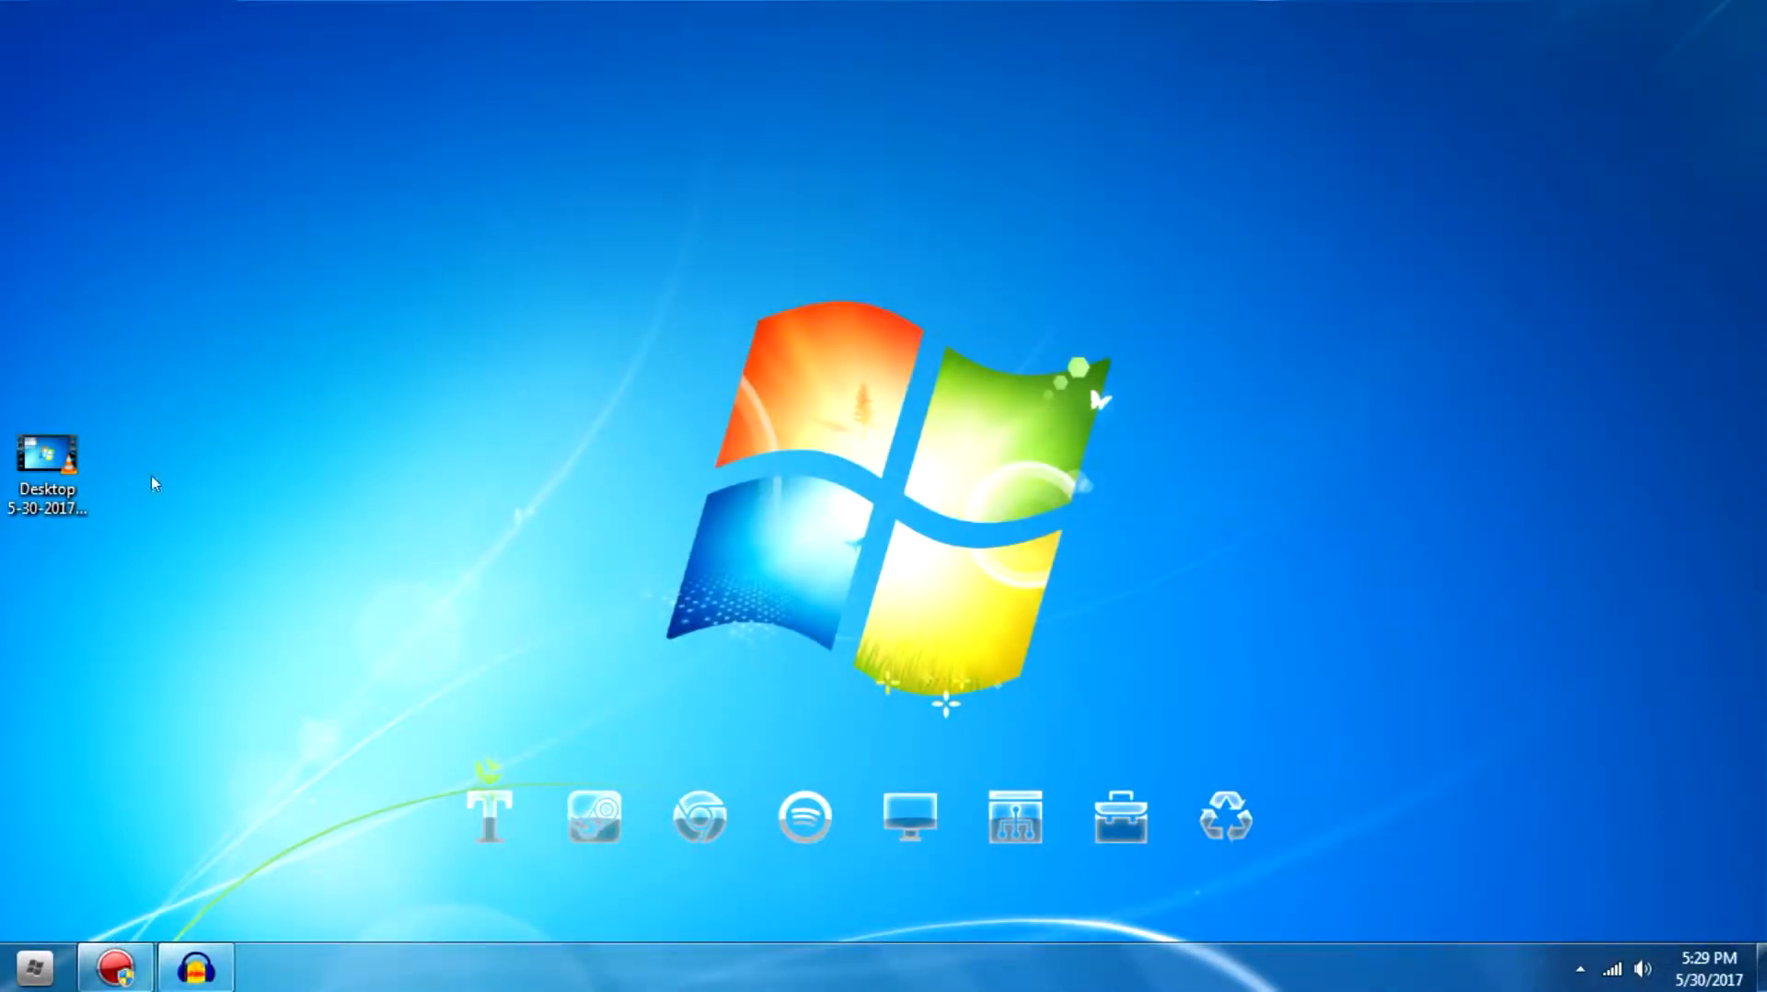
mouse_move(990, 683)
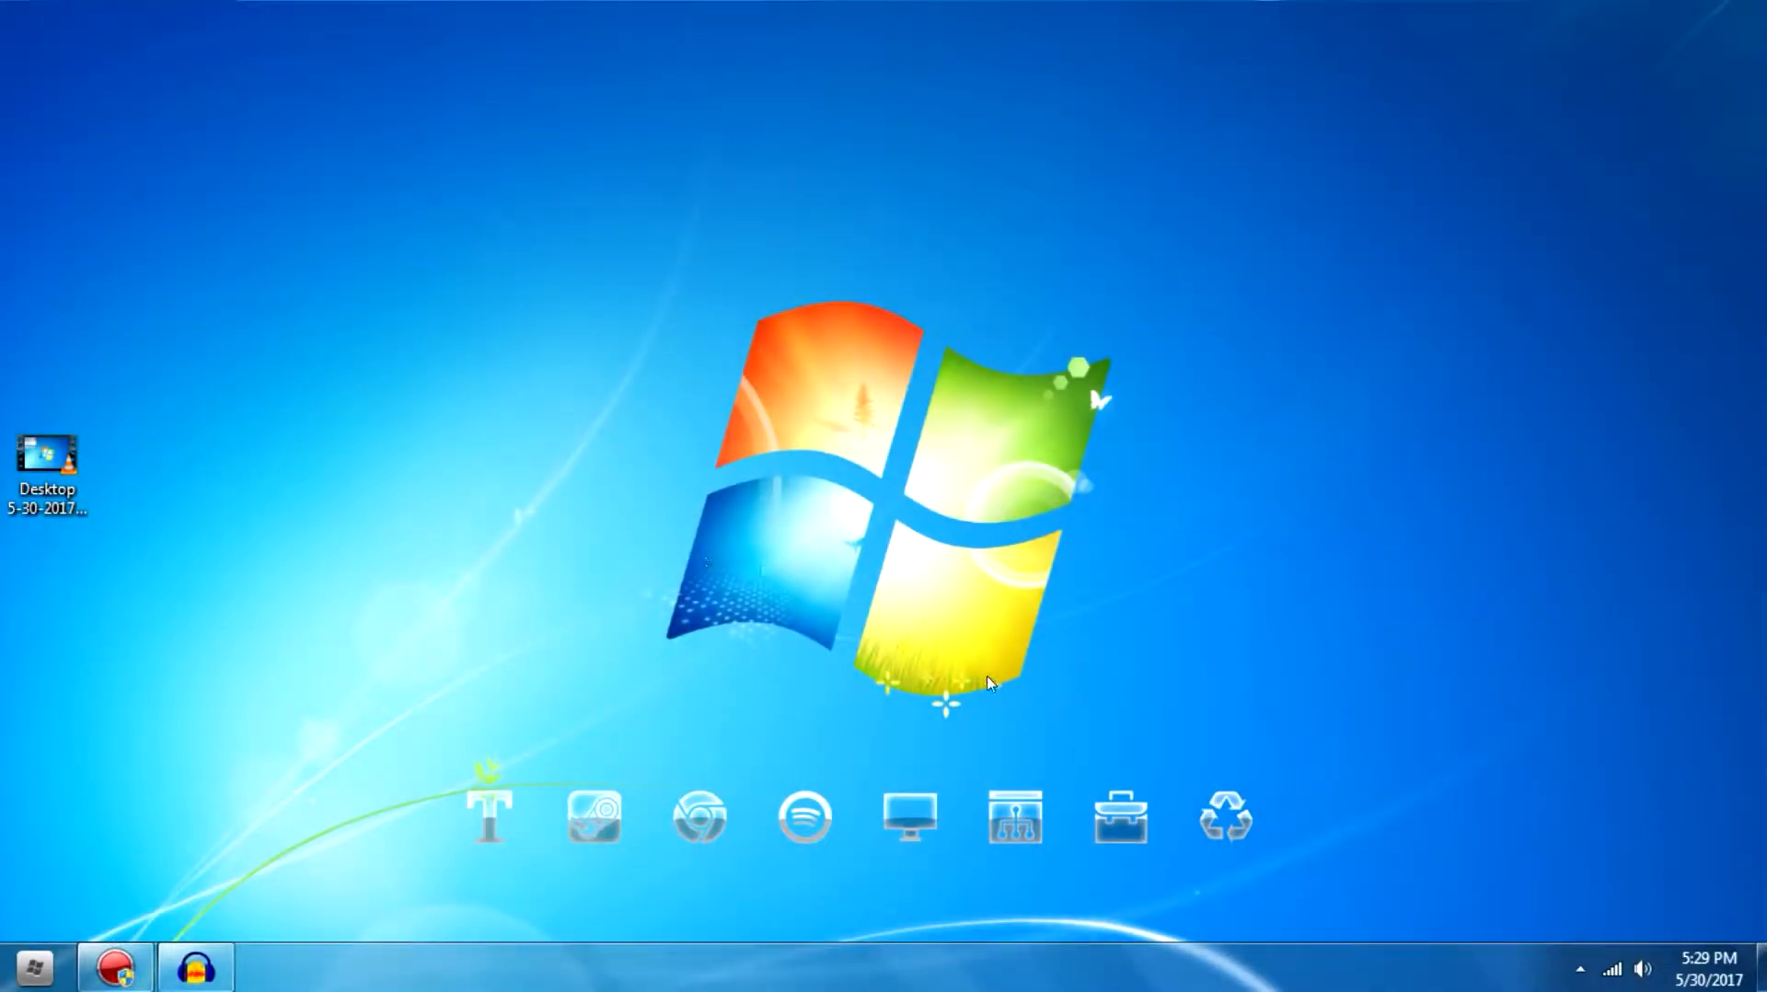
mouse_move(1123, 618)
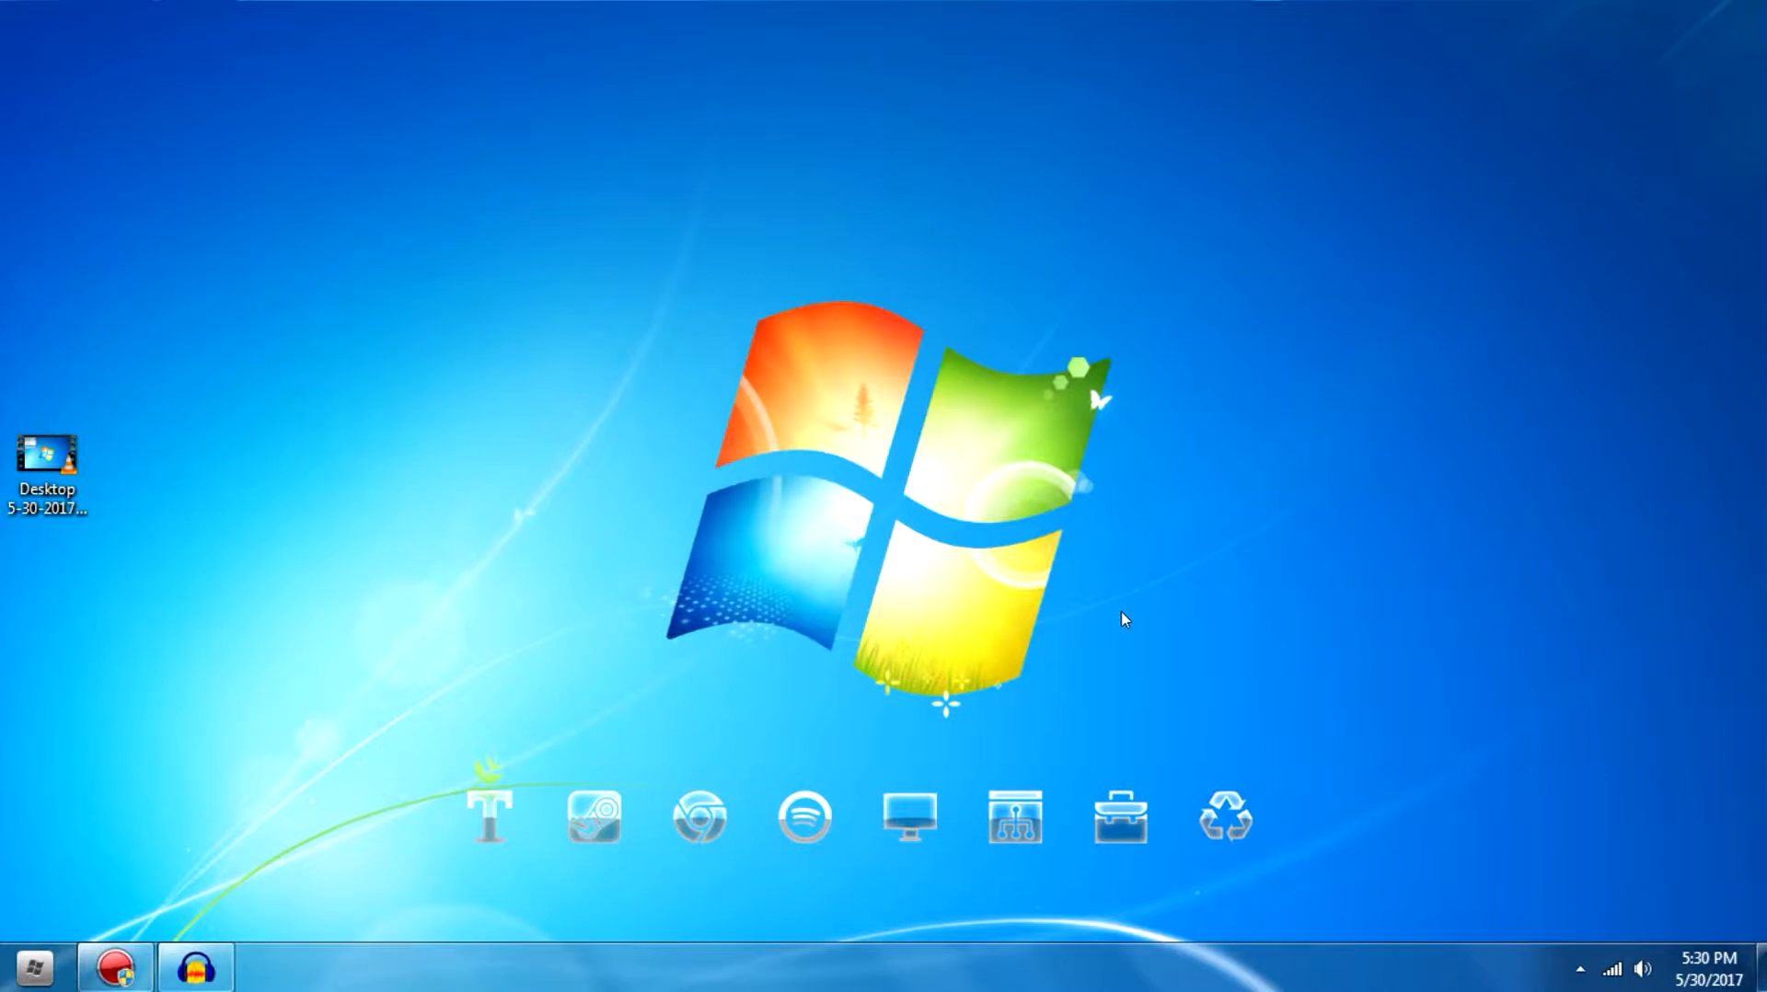
Step: Reboot the emulated PS2 from the game disc via System > Reboot CDVD (full), confirming the reset
click(99, 66)
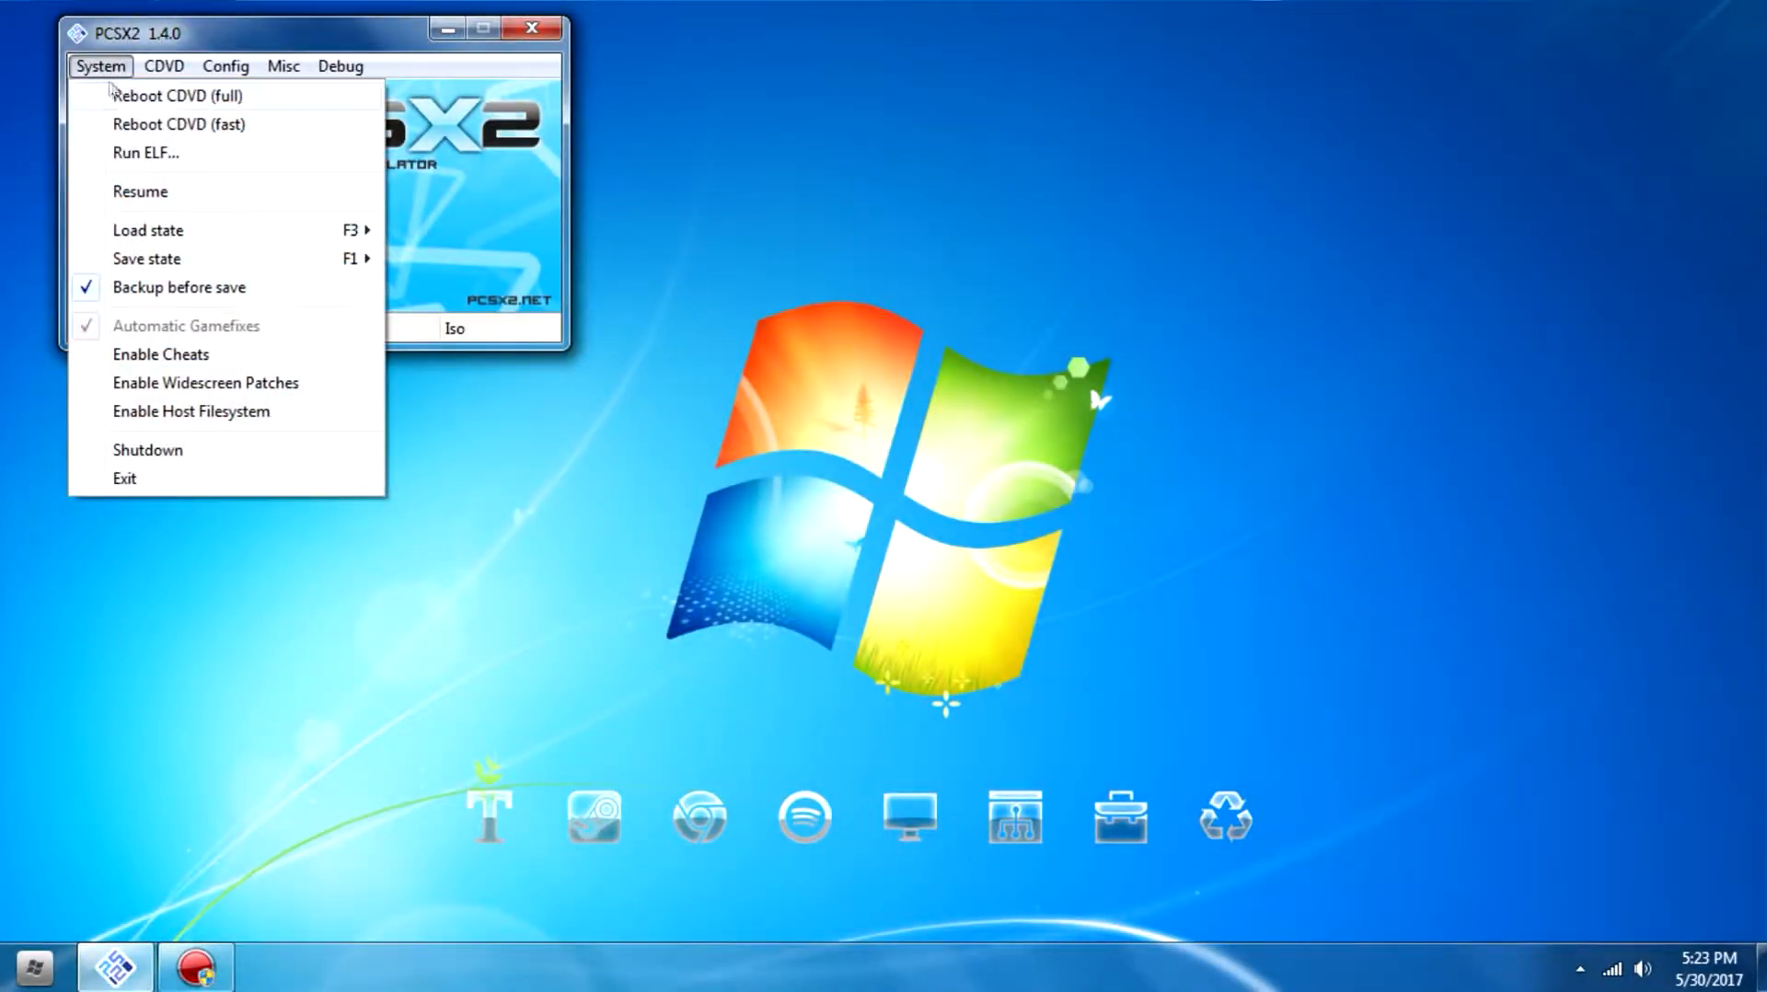
click(176, 95)
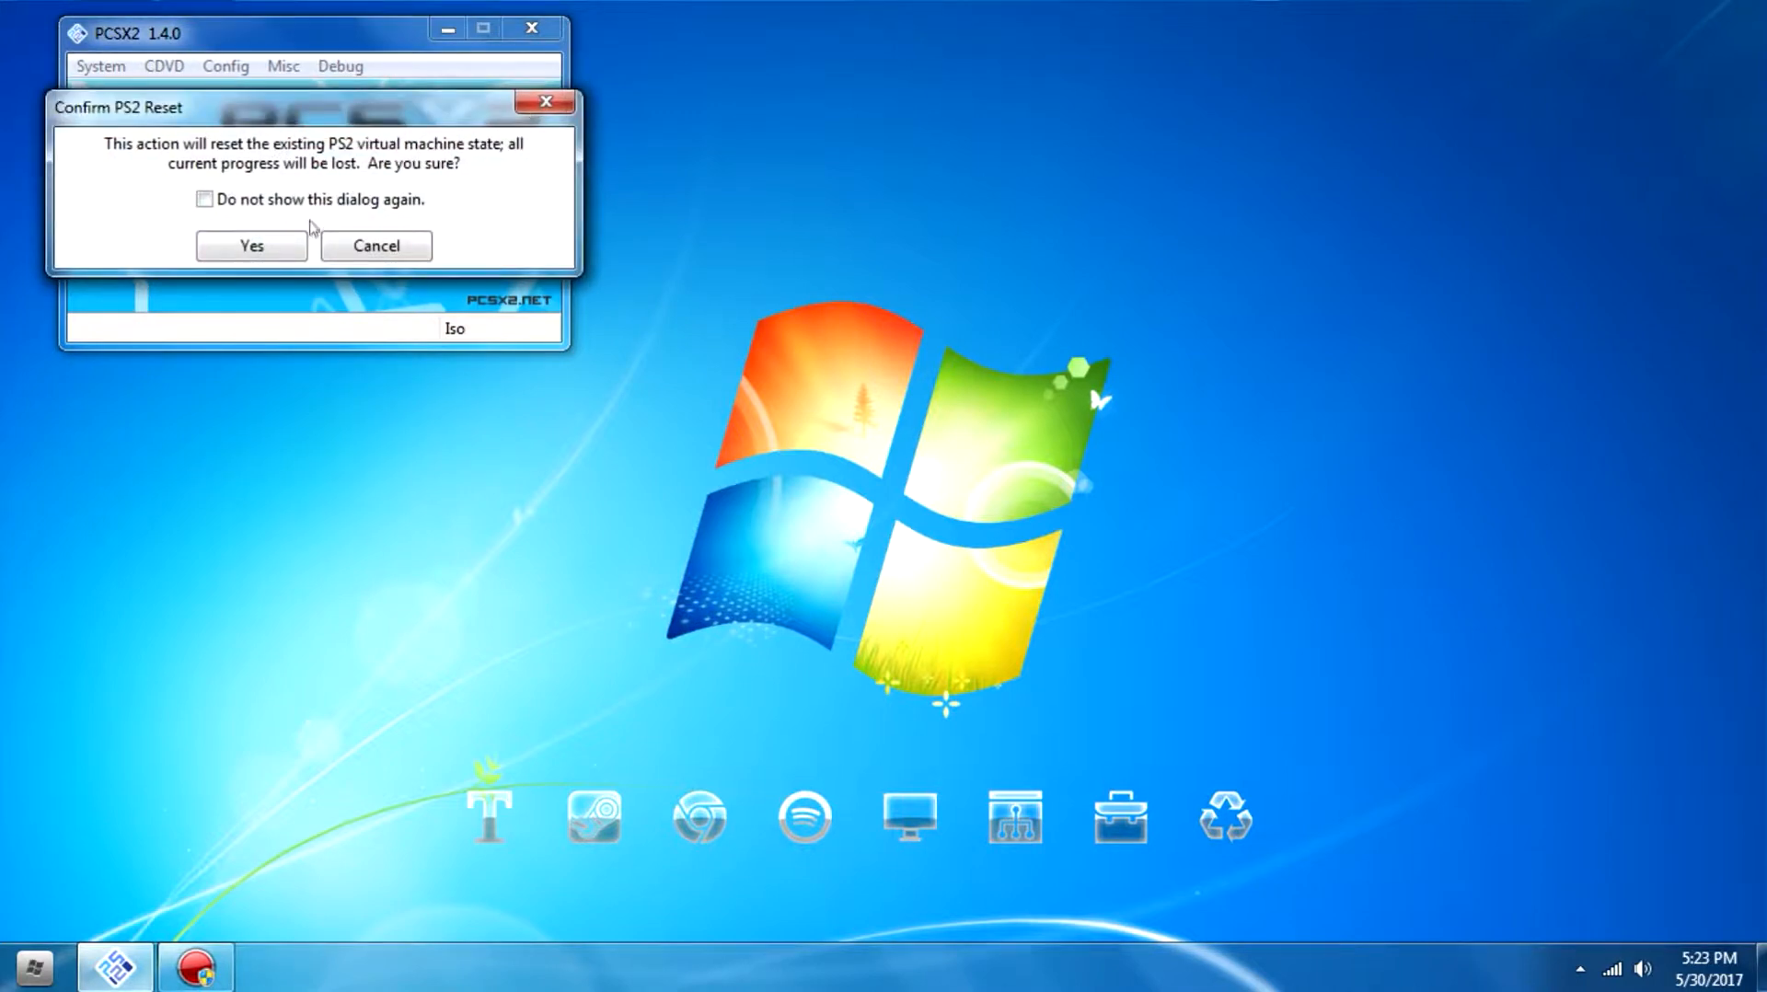
click(250, 246)
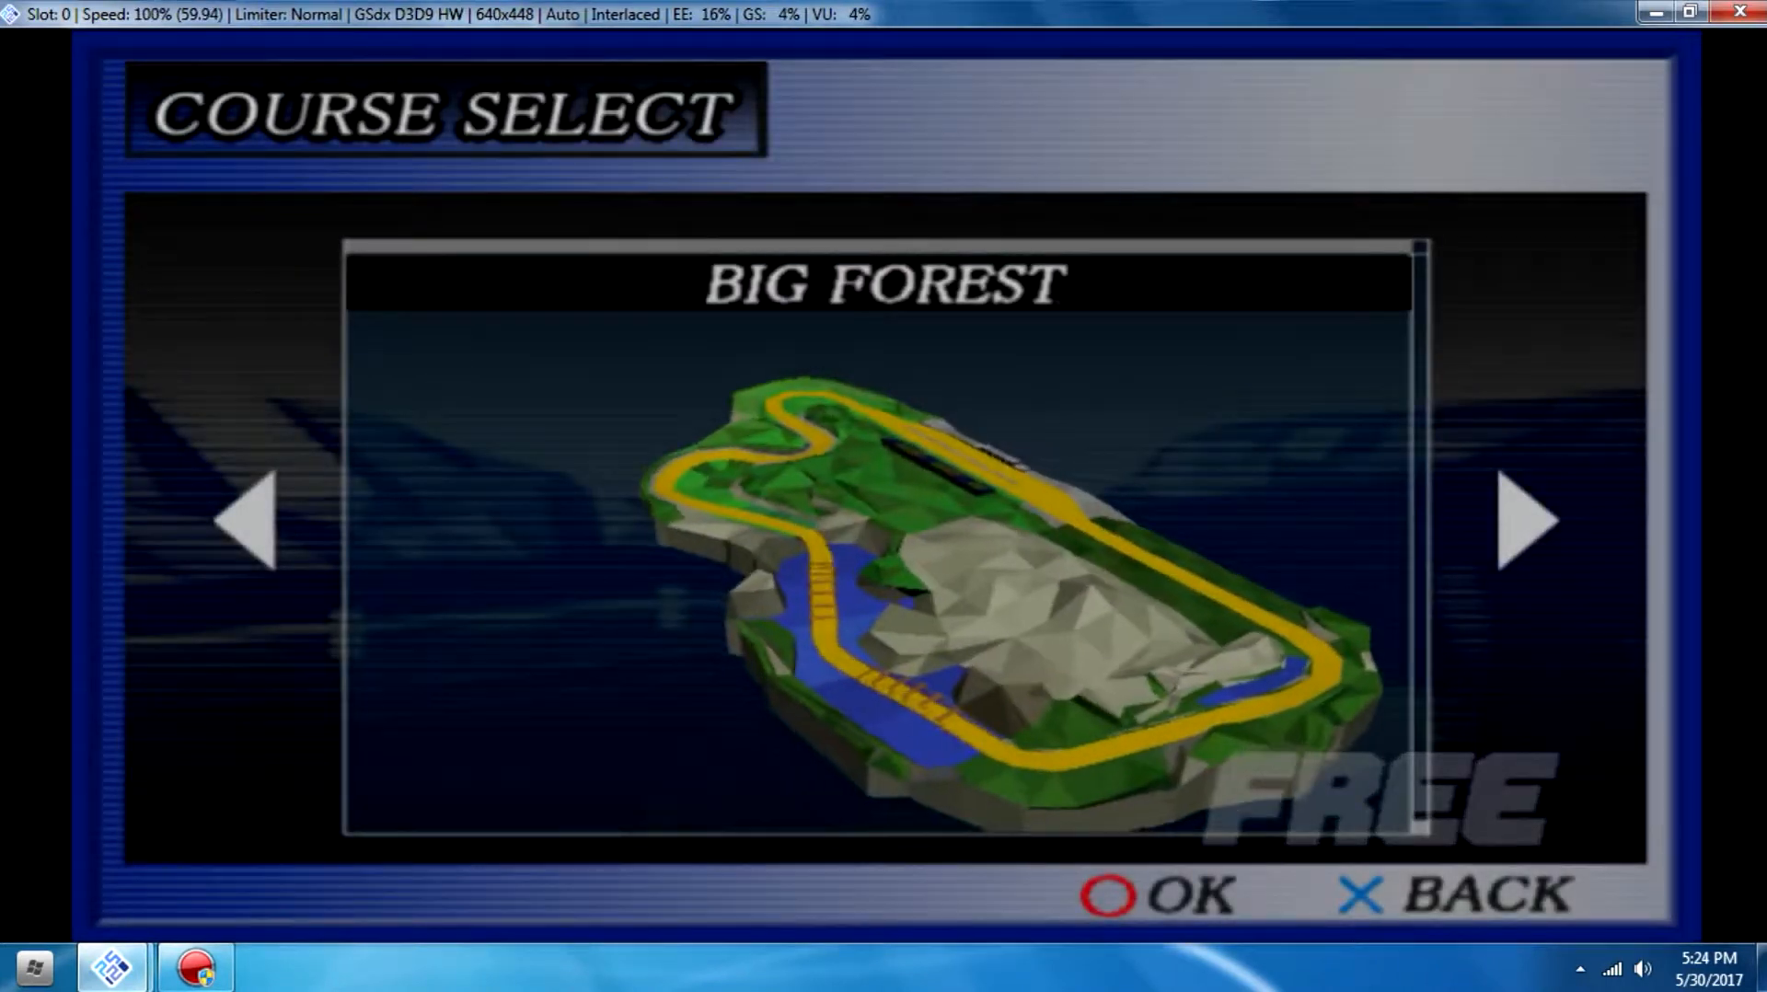
Step: Cycle through Island and Bay Bridge back to Big Forest and confirm it as the course
click(1528, 522)
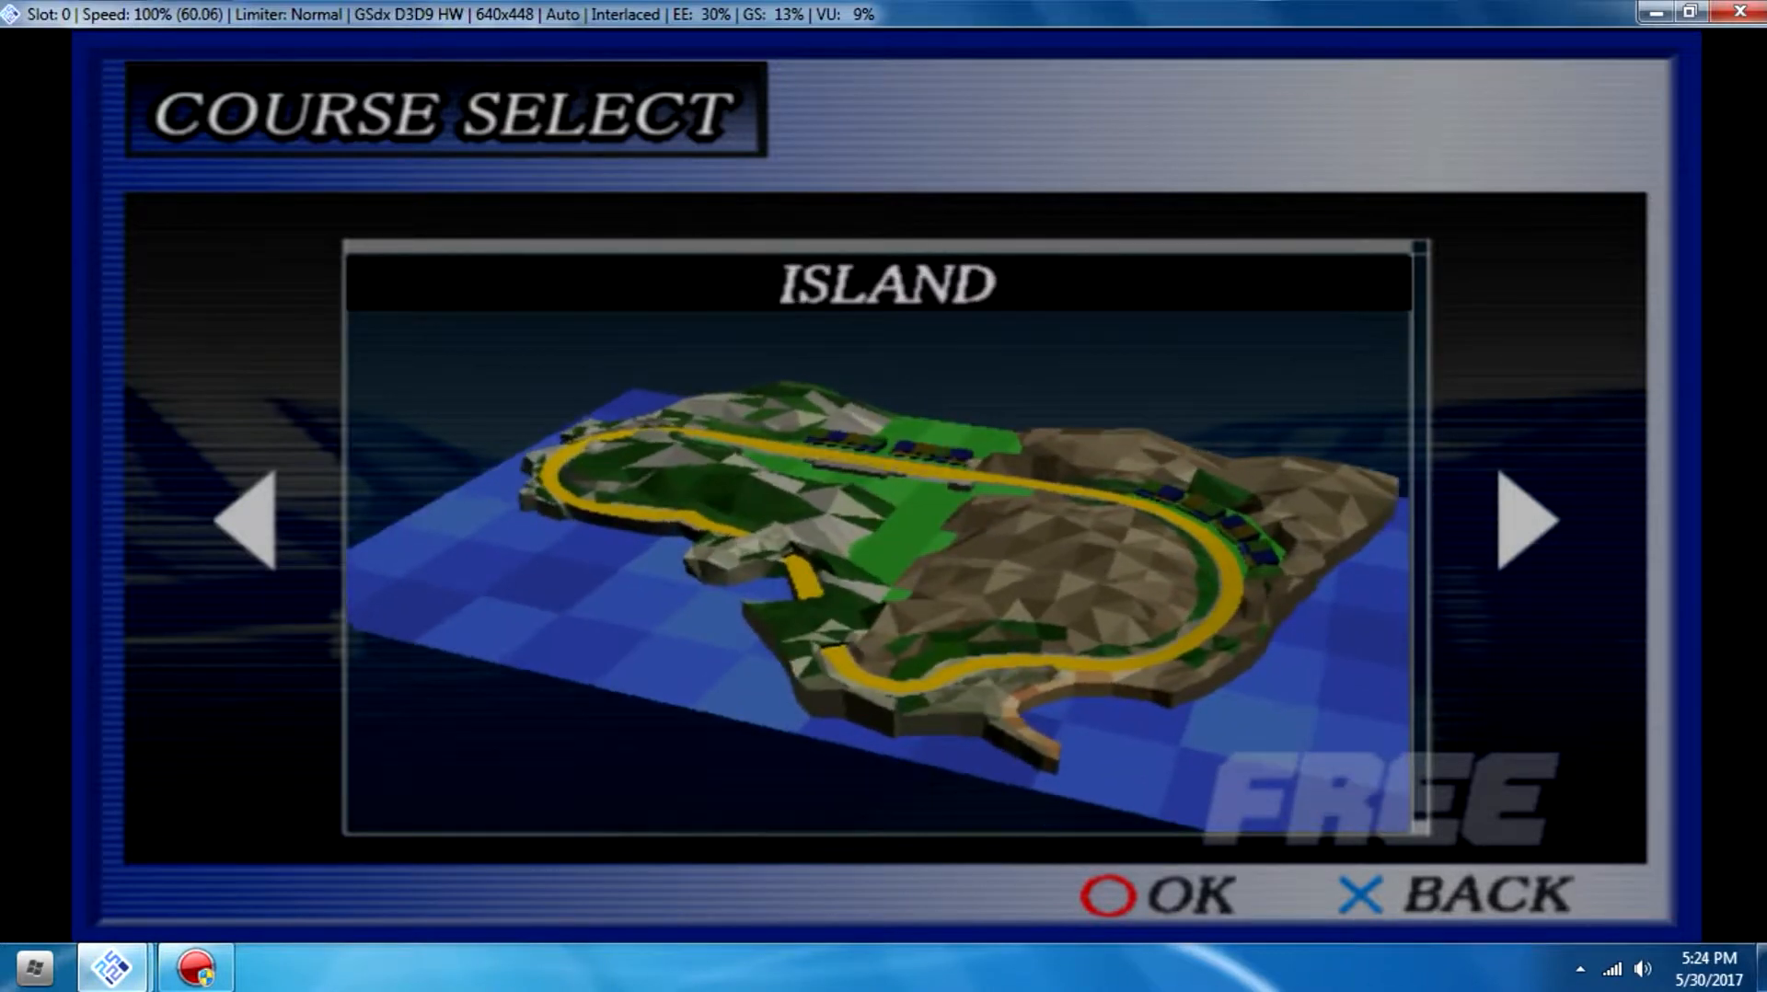
click(1527, 521)
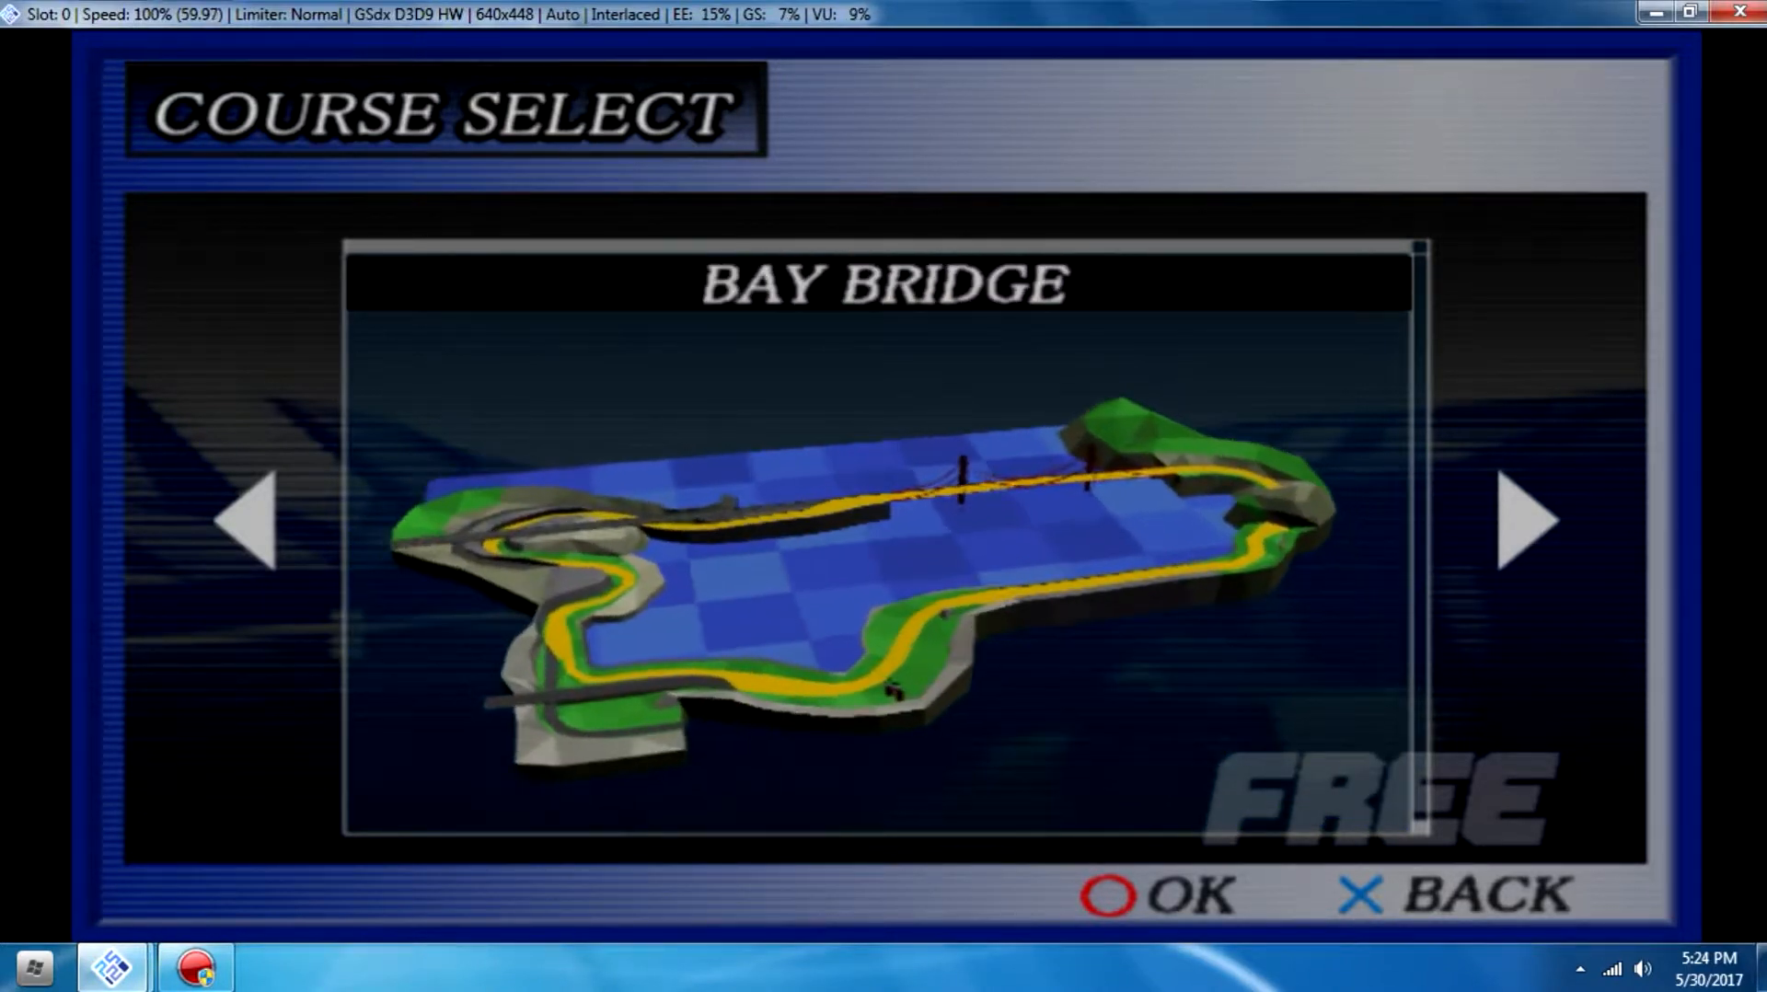
click(1527, 521)
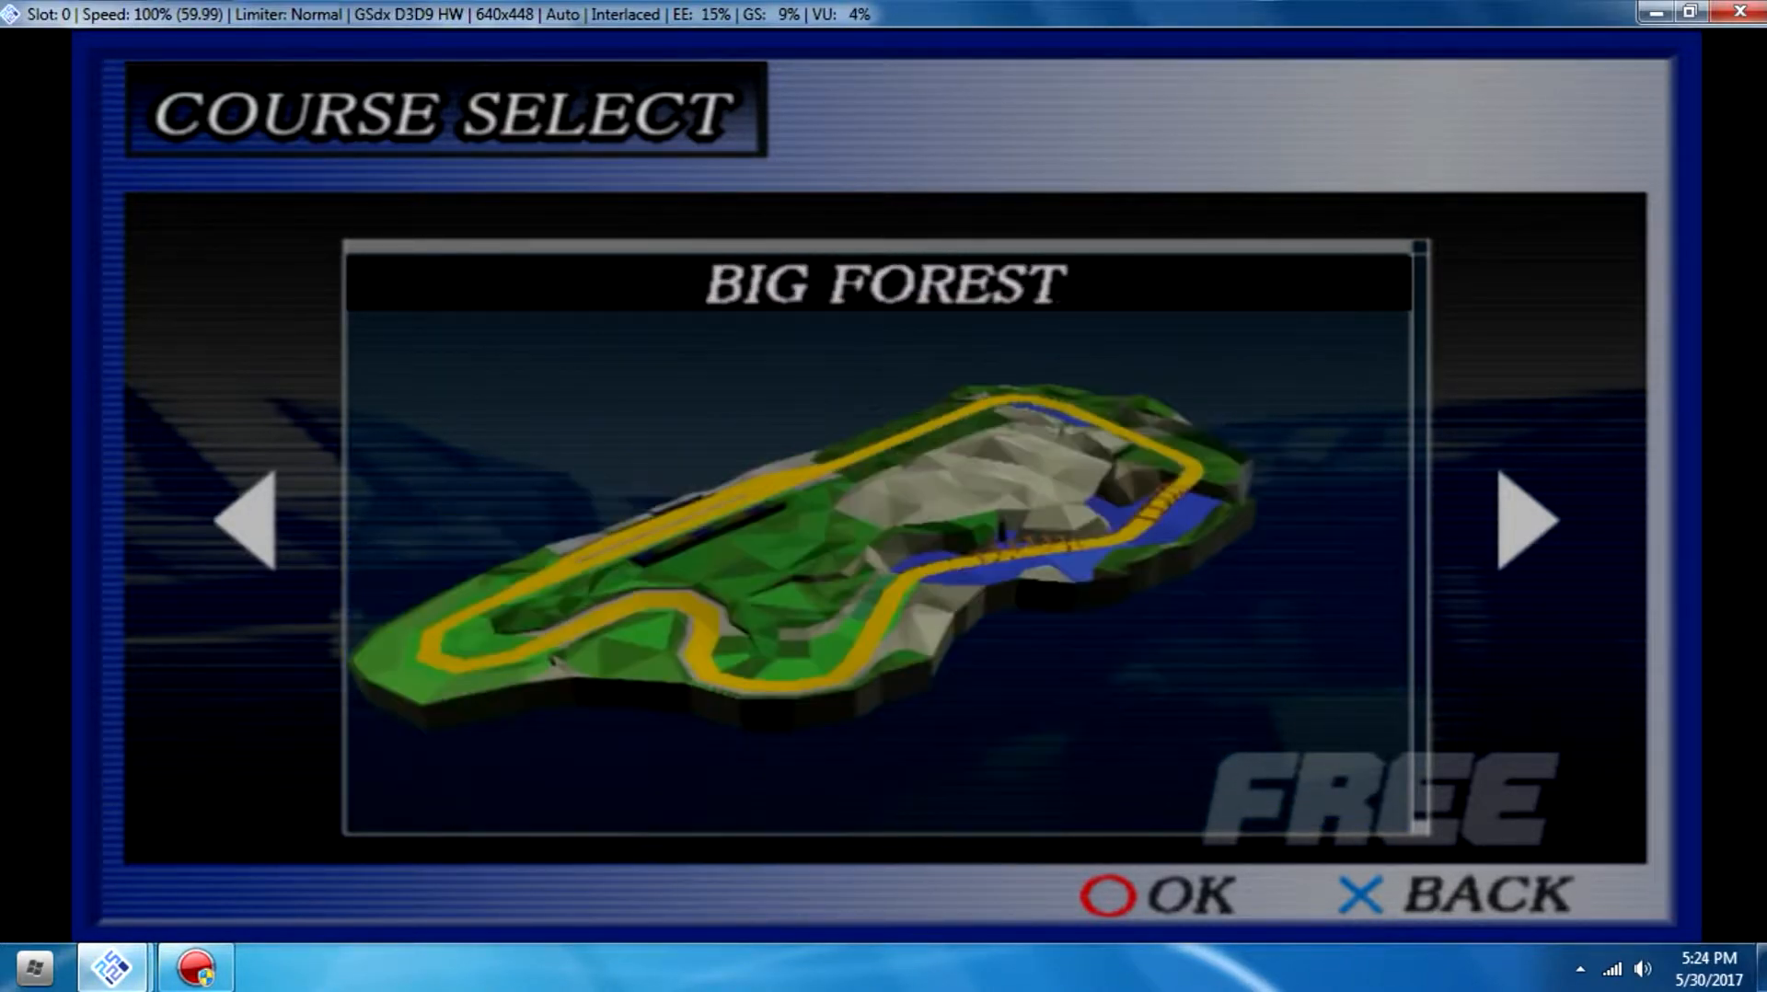
click(1523, 521)
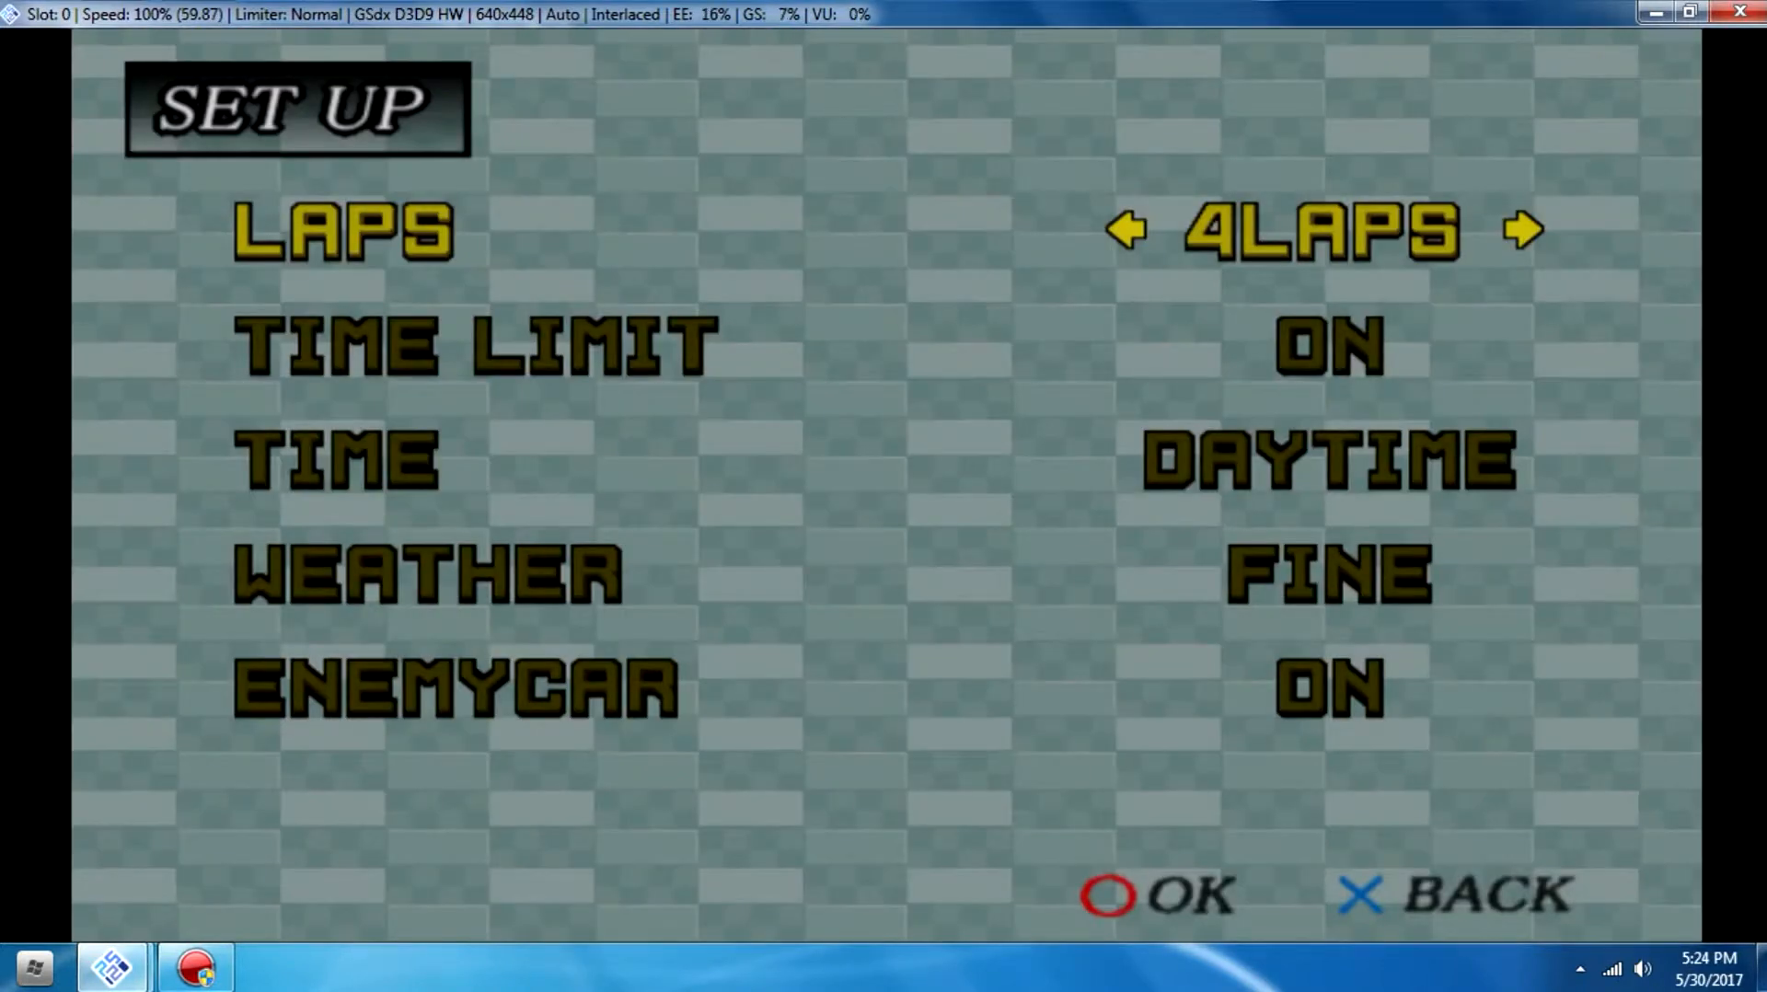
click(1156, 897)
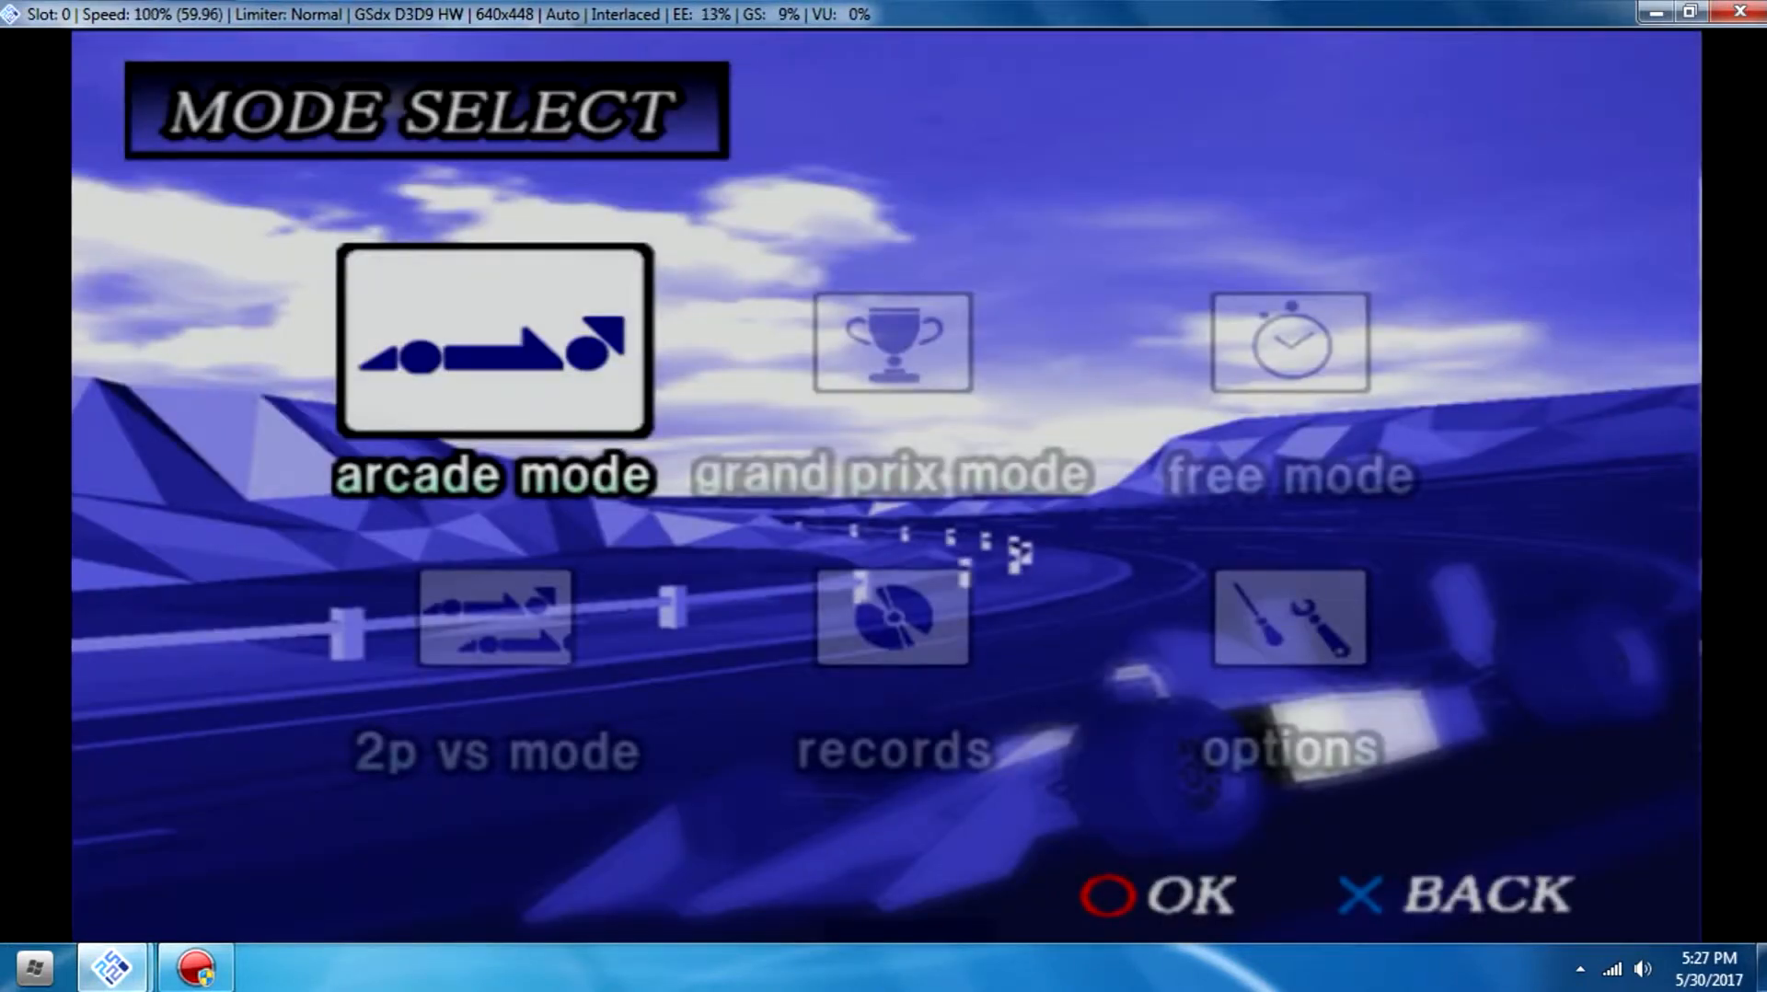
mouse_move(1065, 192)
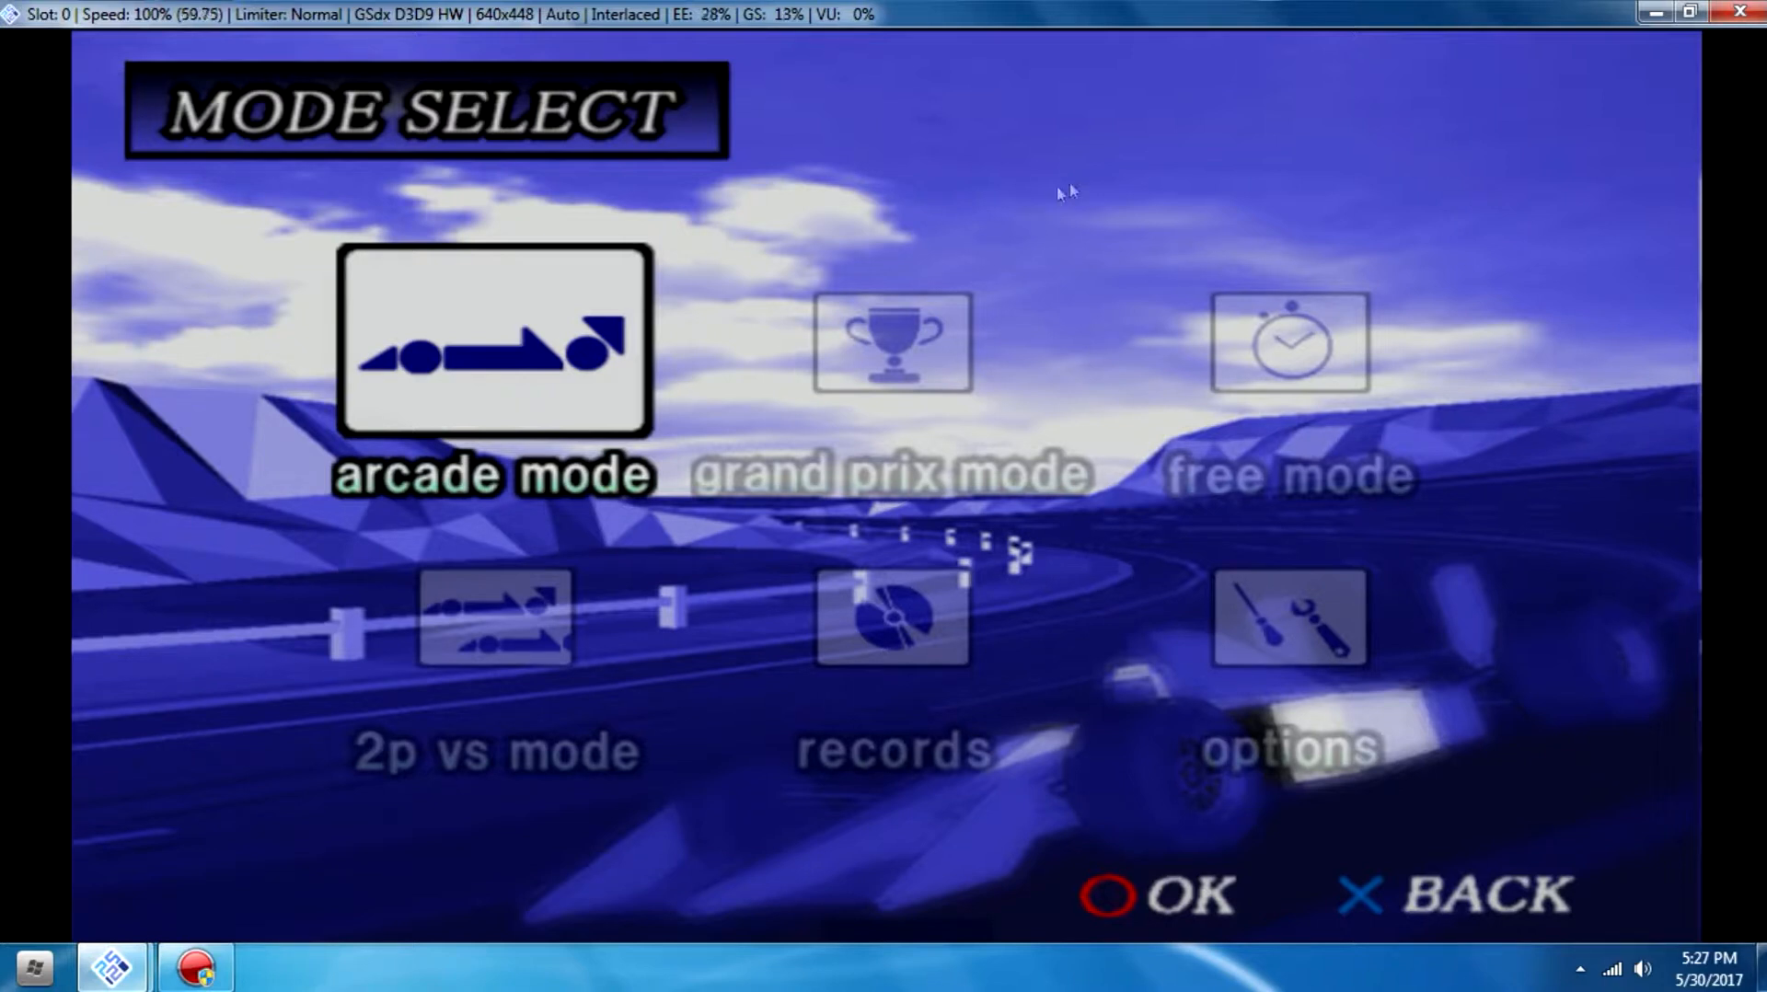
mouse_move(1307, 333)
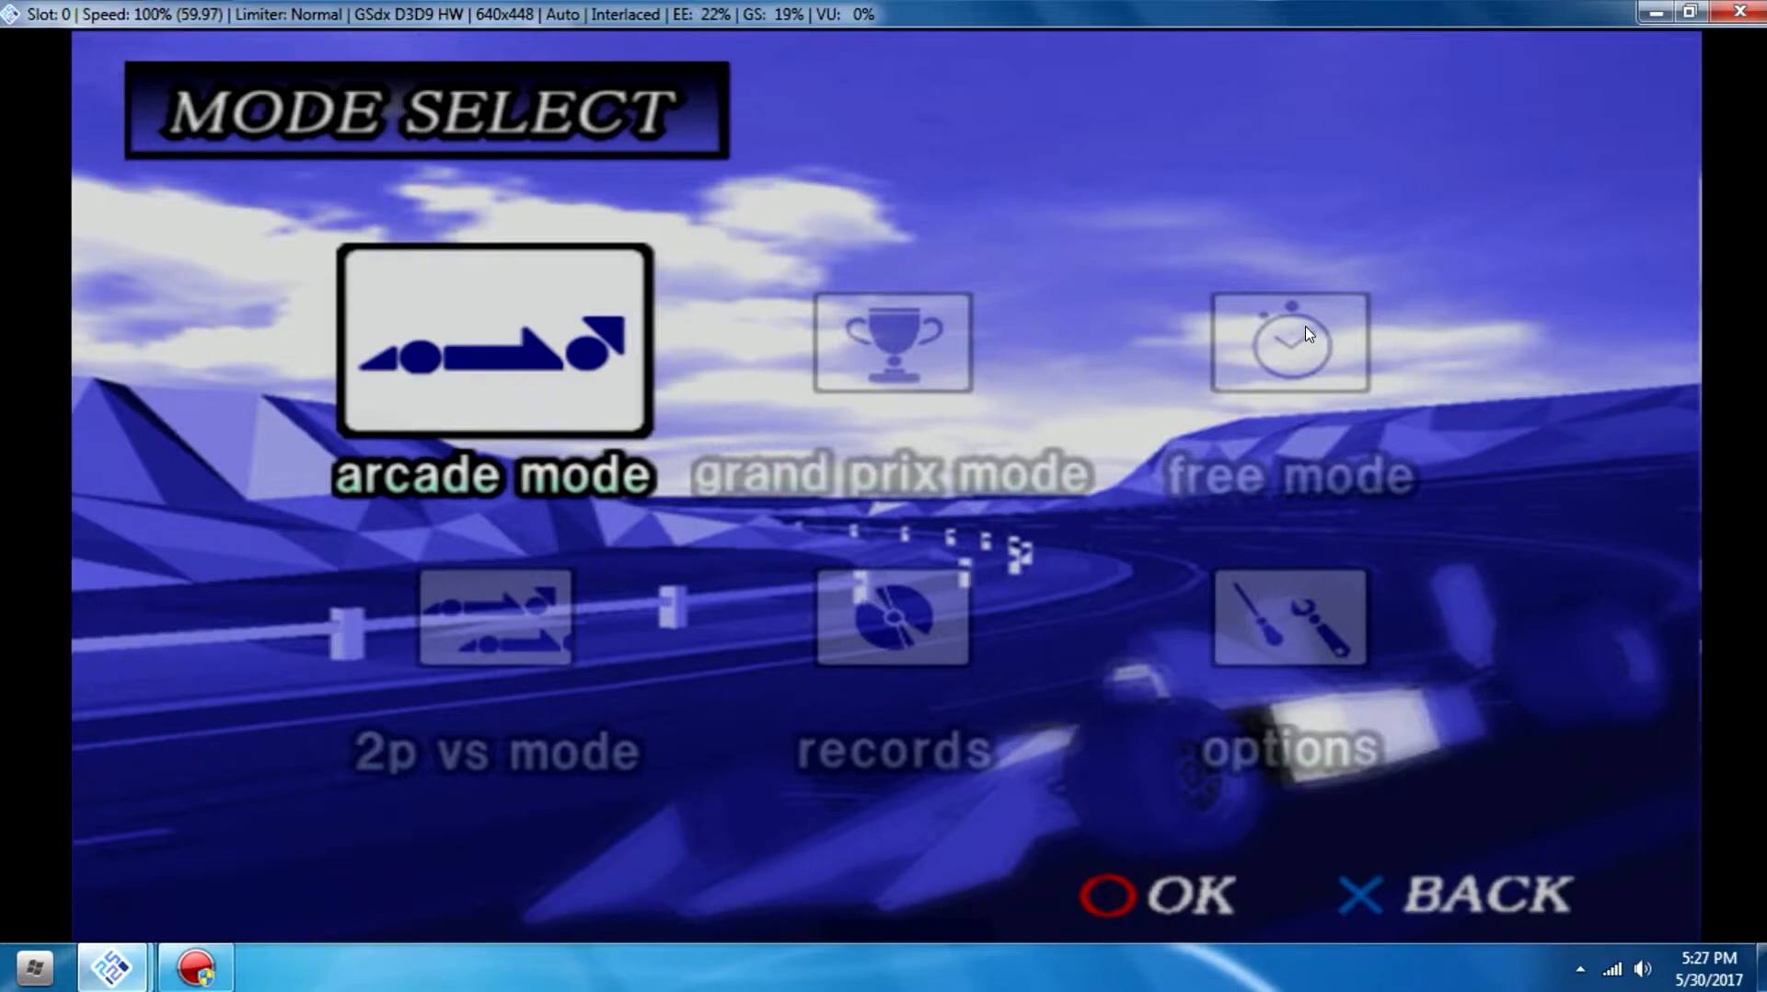